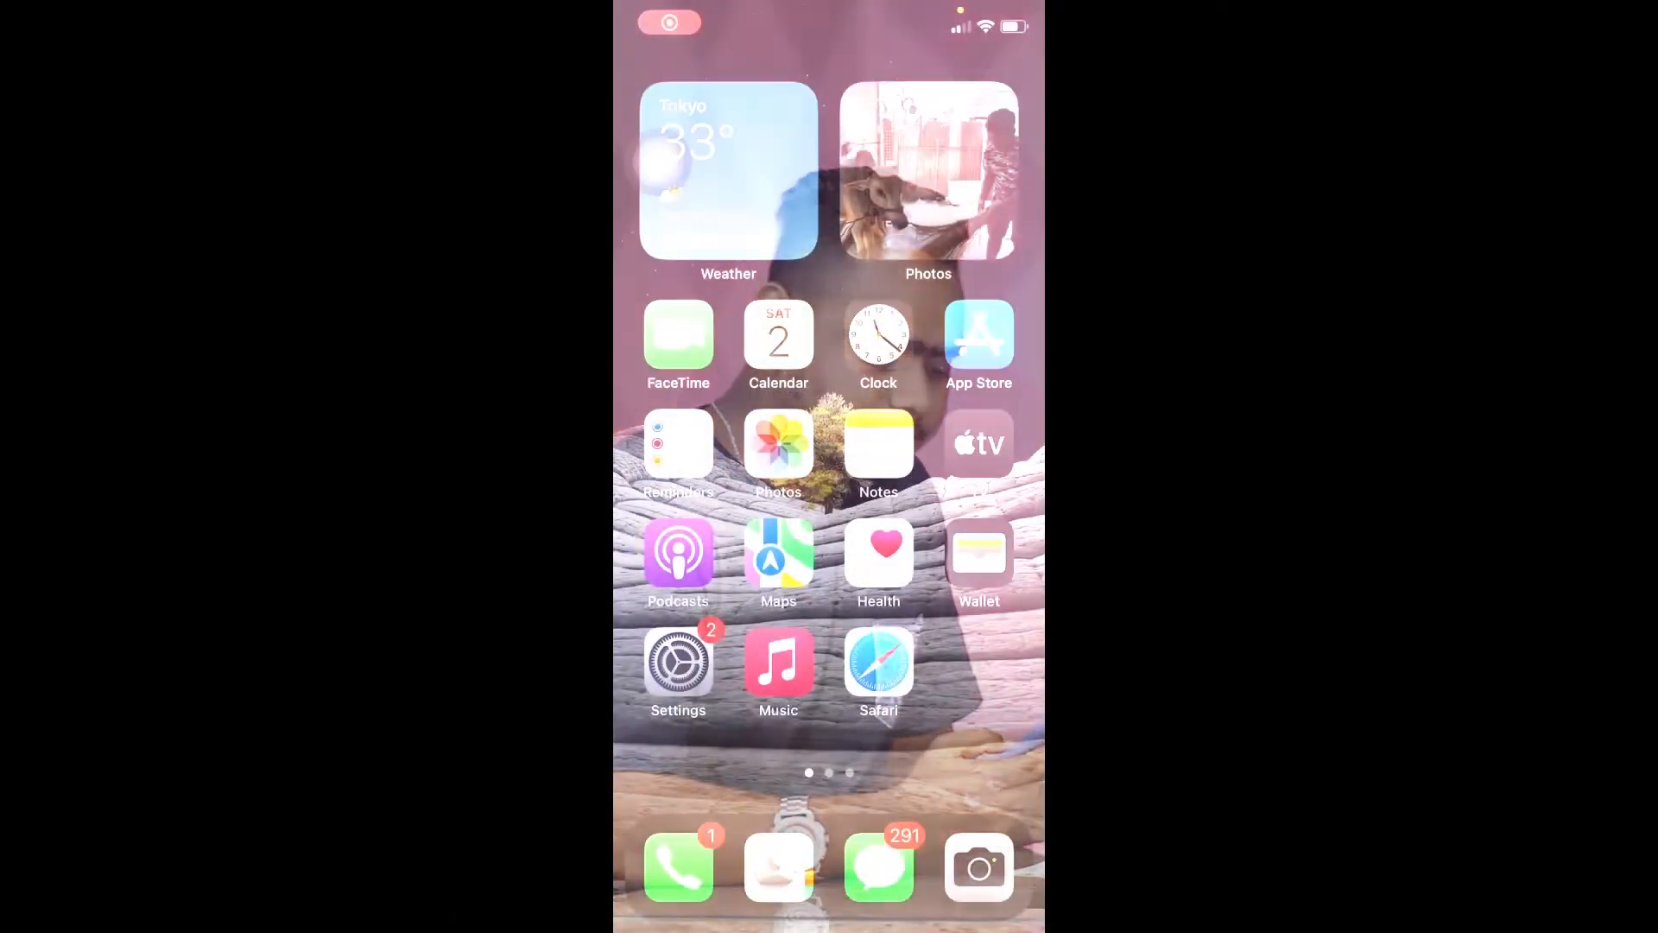
Step: Swipe across the Home Screen to reach and launch Google Chrome
scroll("left", 3)
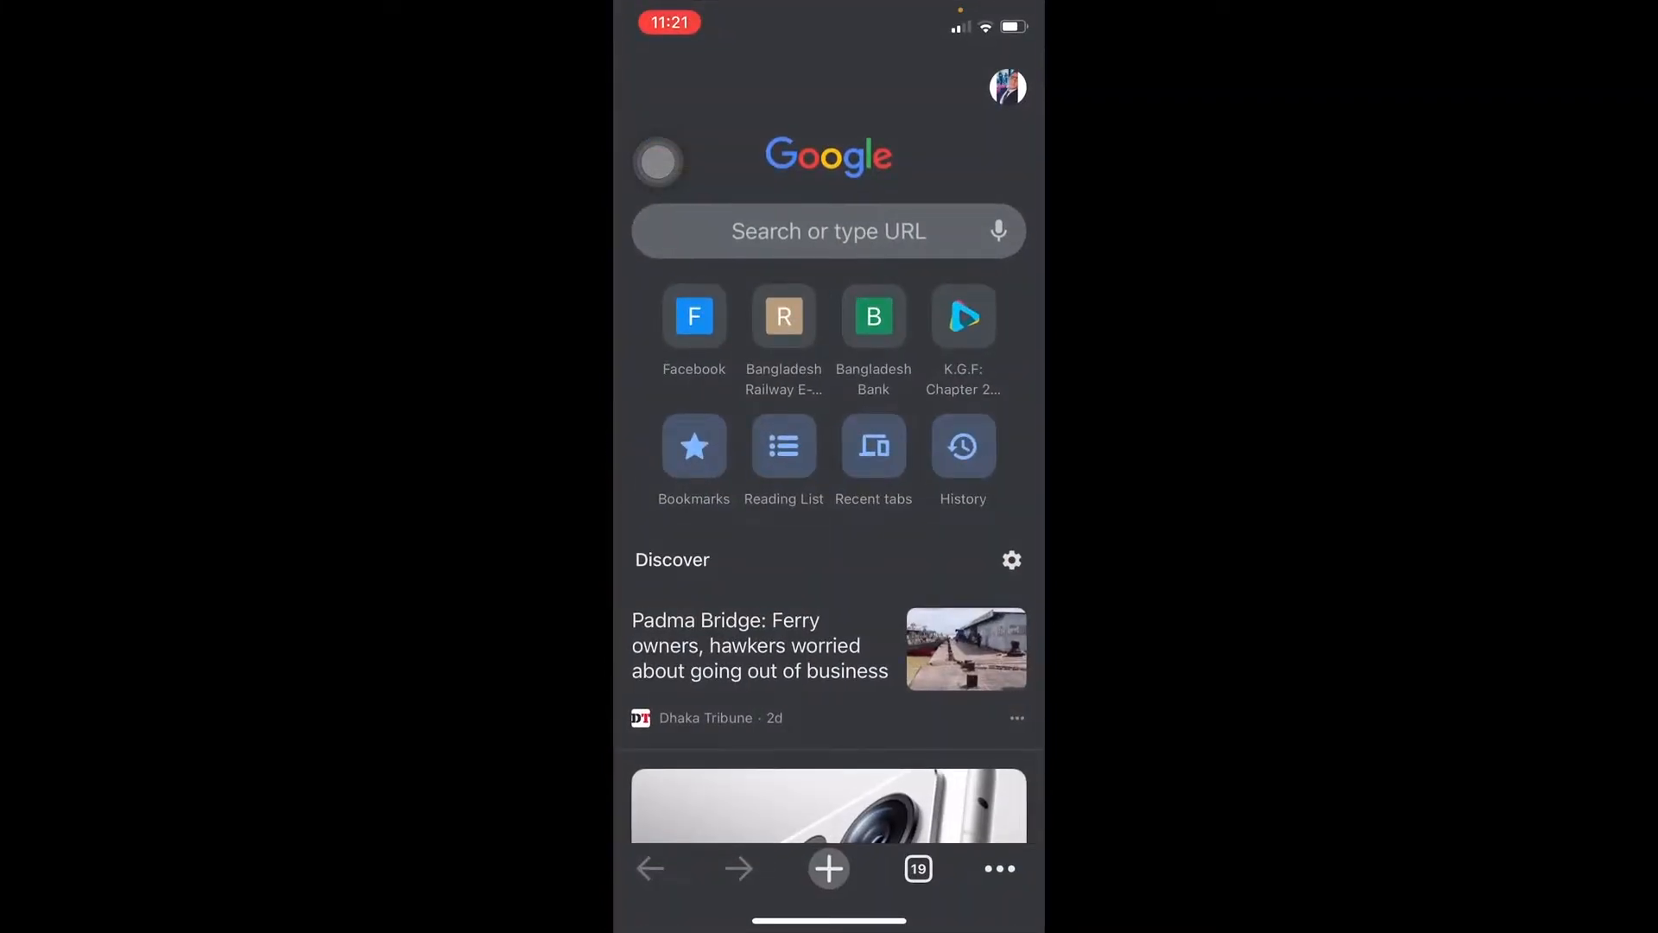
Step: Open the Bangladesh Bank shortcut and scroll down to the Last 8 Prizebond Draw list
left_click(828, 231)
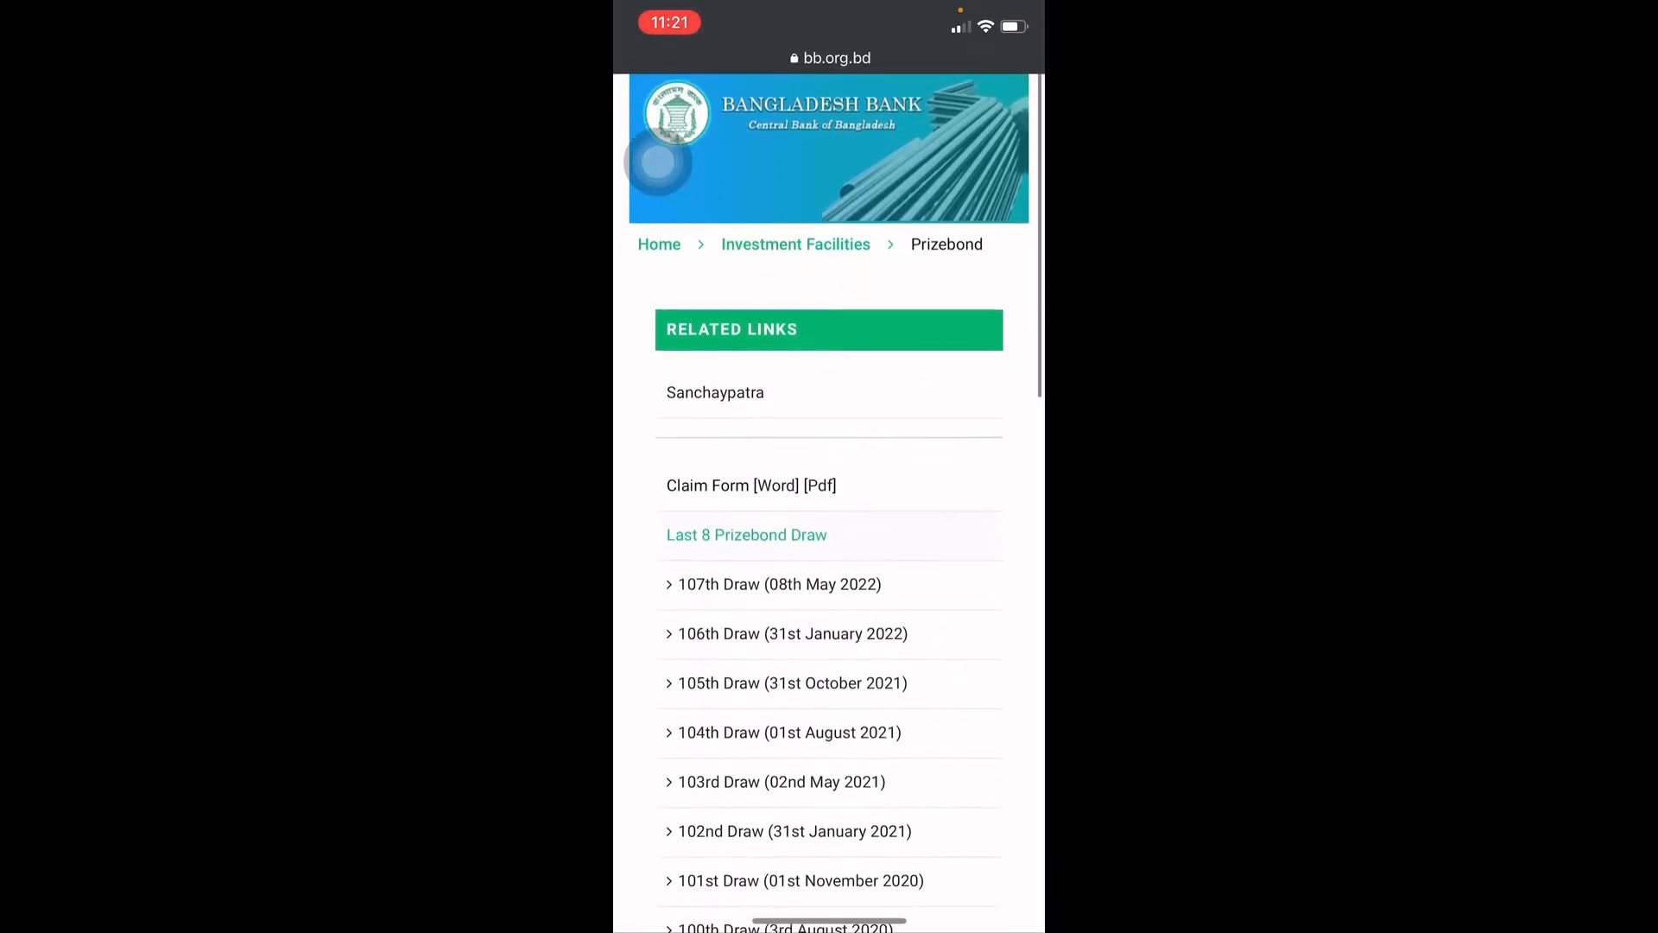
scroll("down", 3)
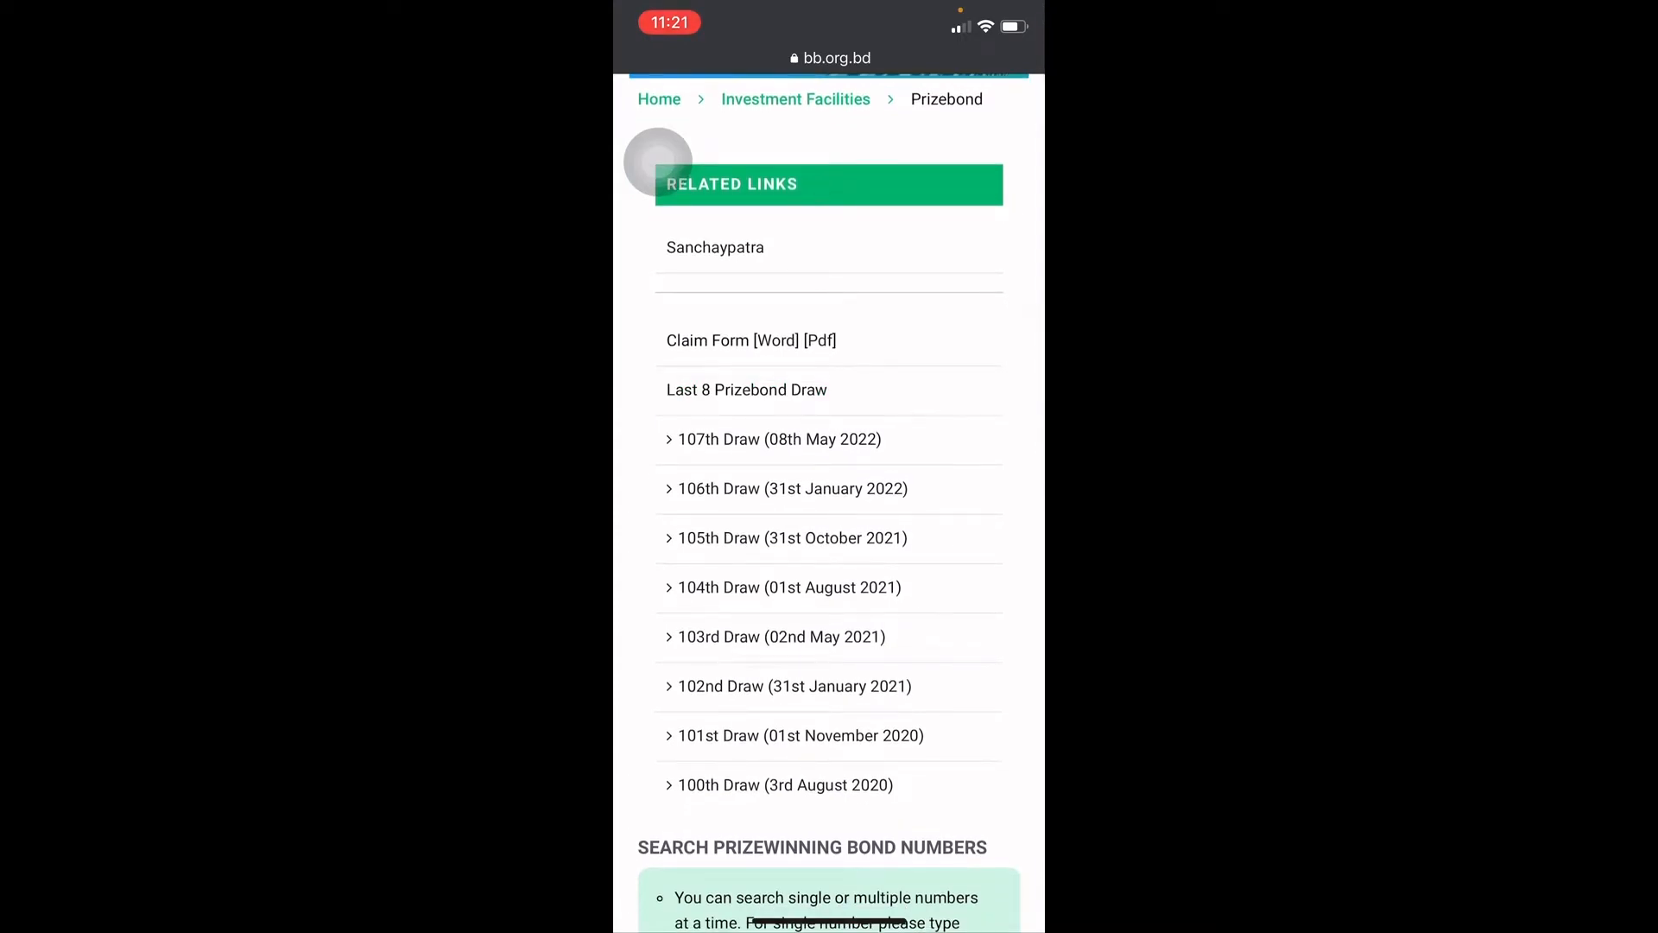
scroll("down", 3)
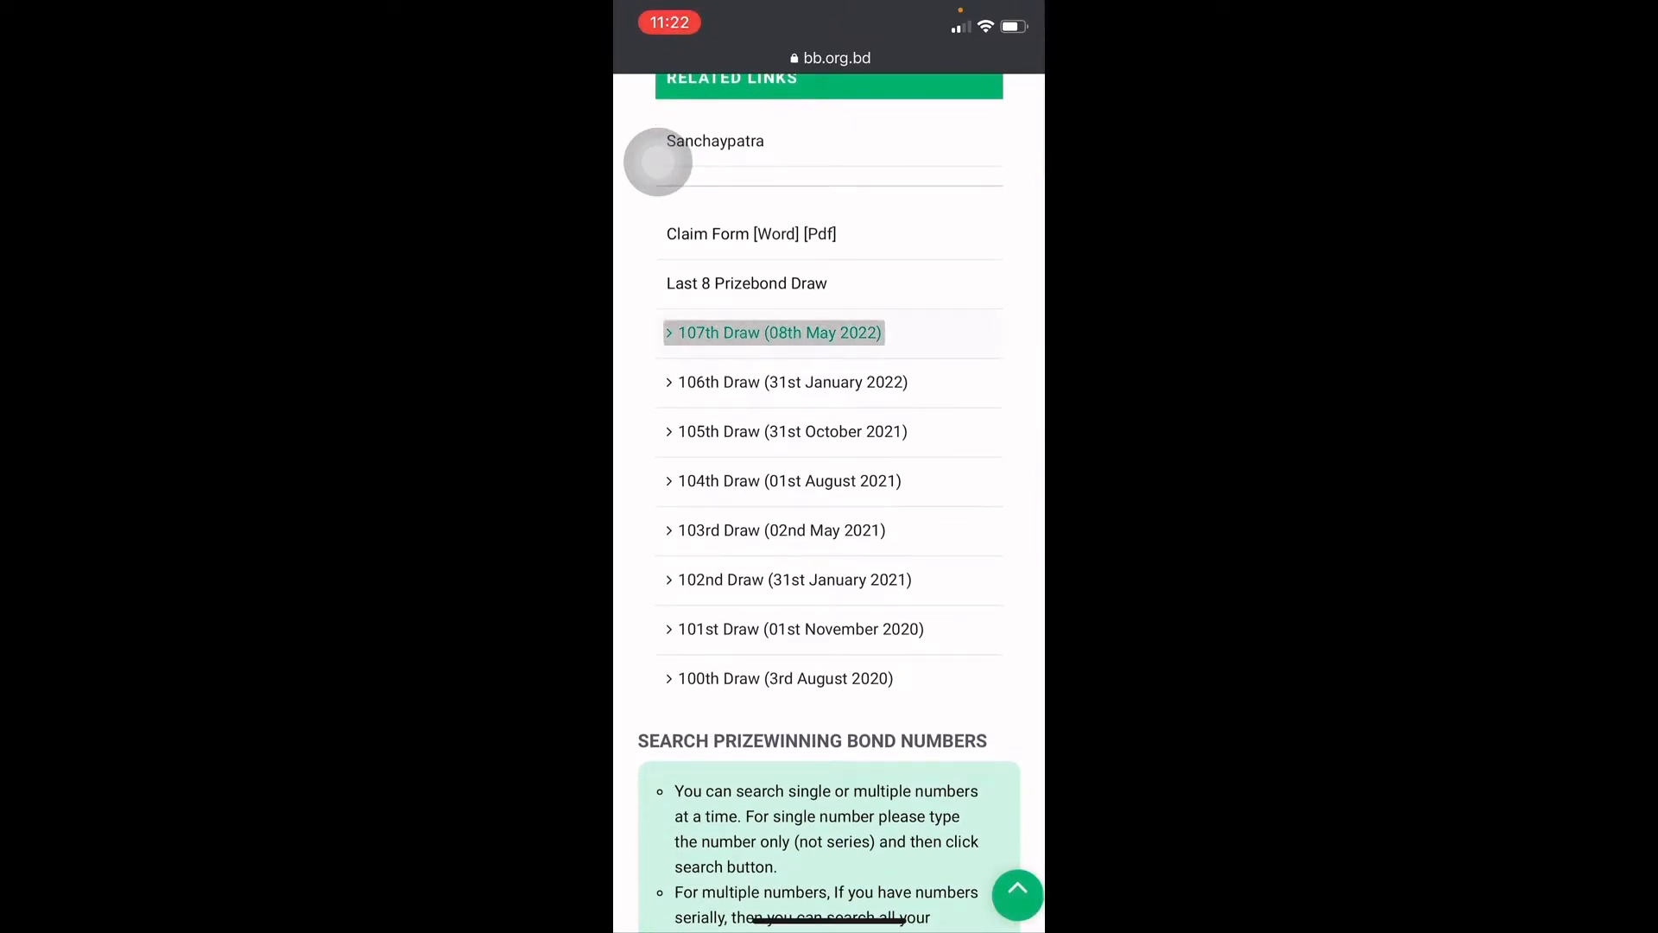
Step: Preview the 107th Draw results, then scroll down to the empty bond-number search box
left_click(776, 332)
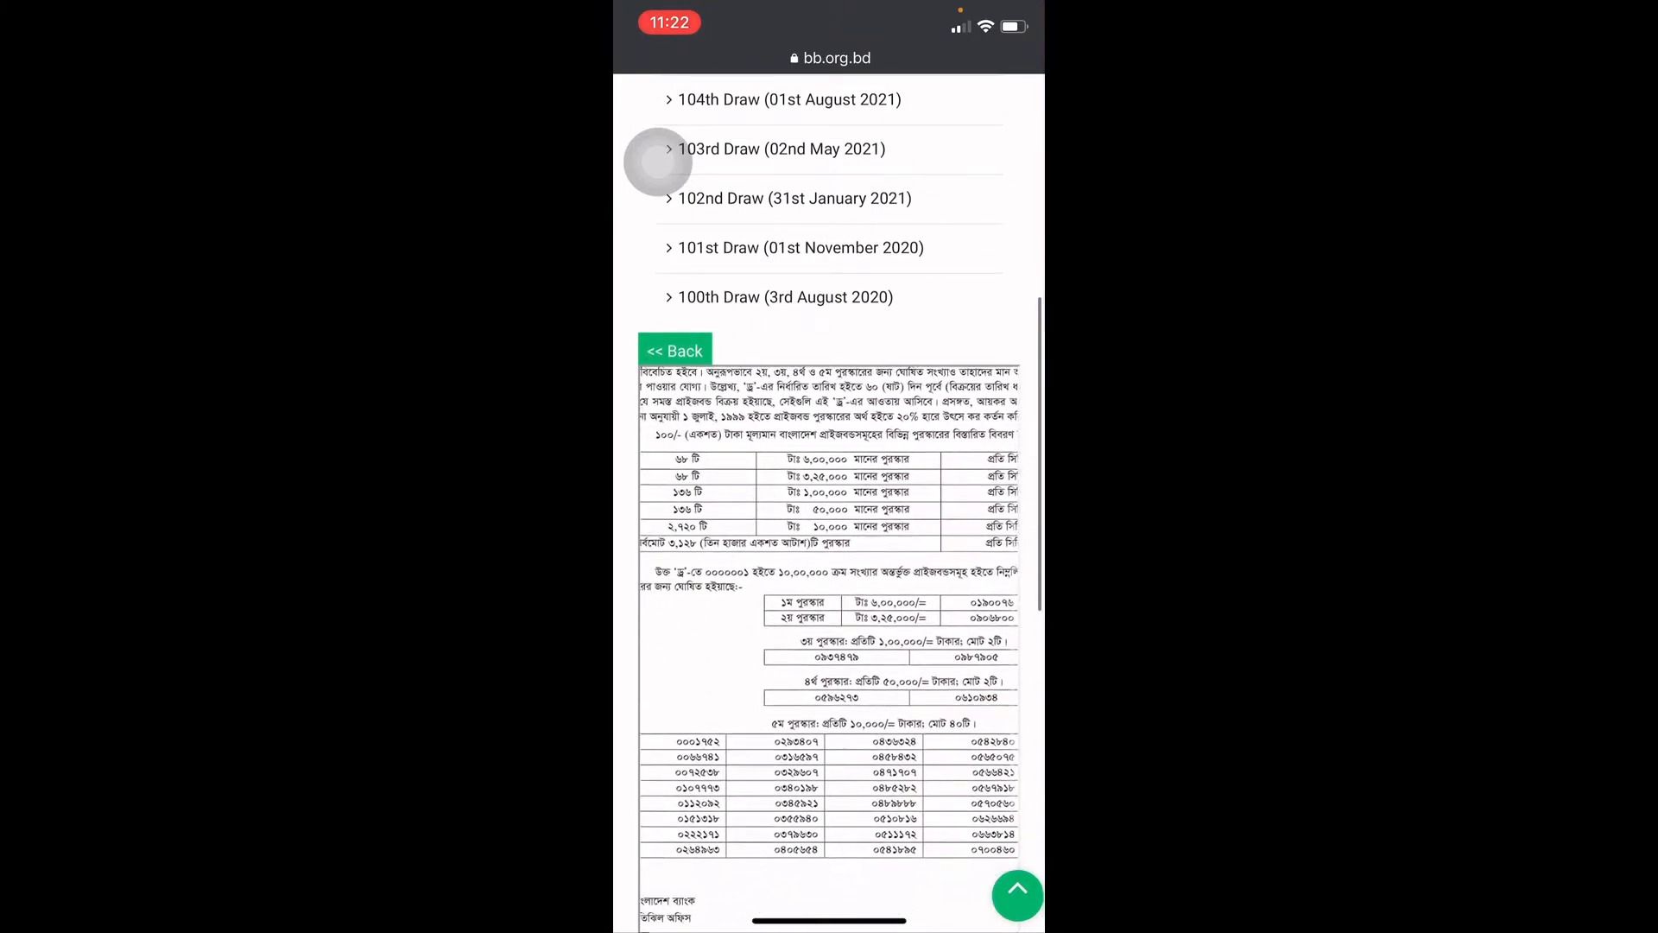
scroll("down", 3)
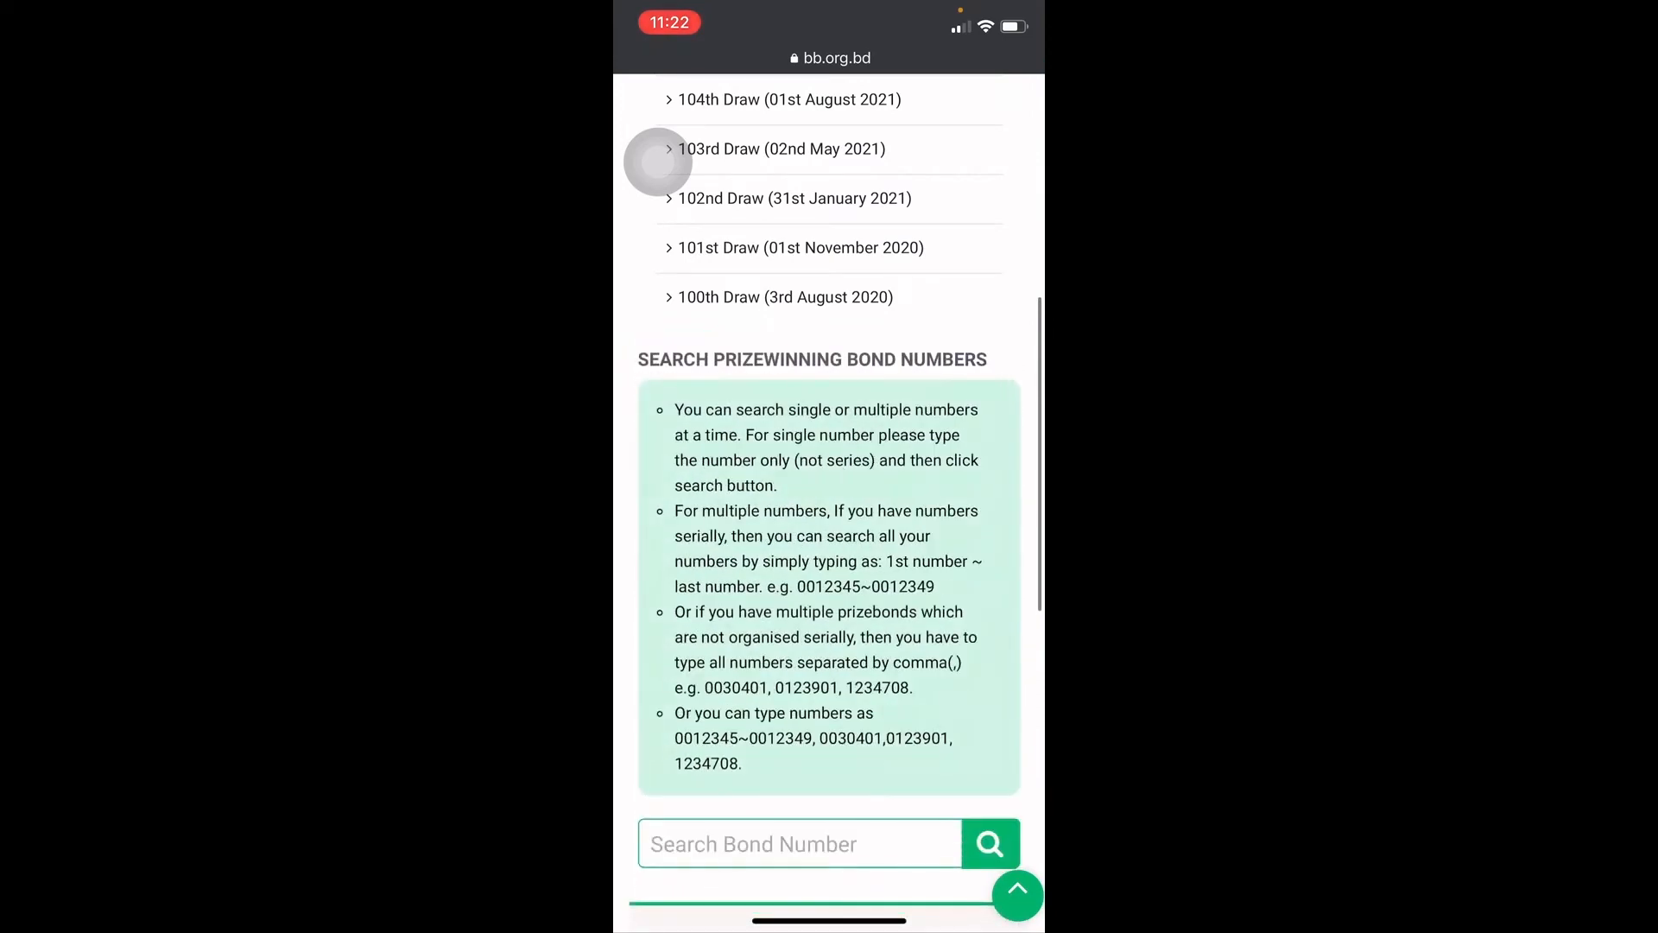
scroll("down", 3)
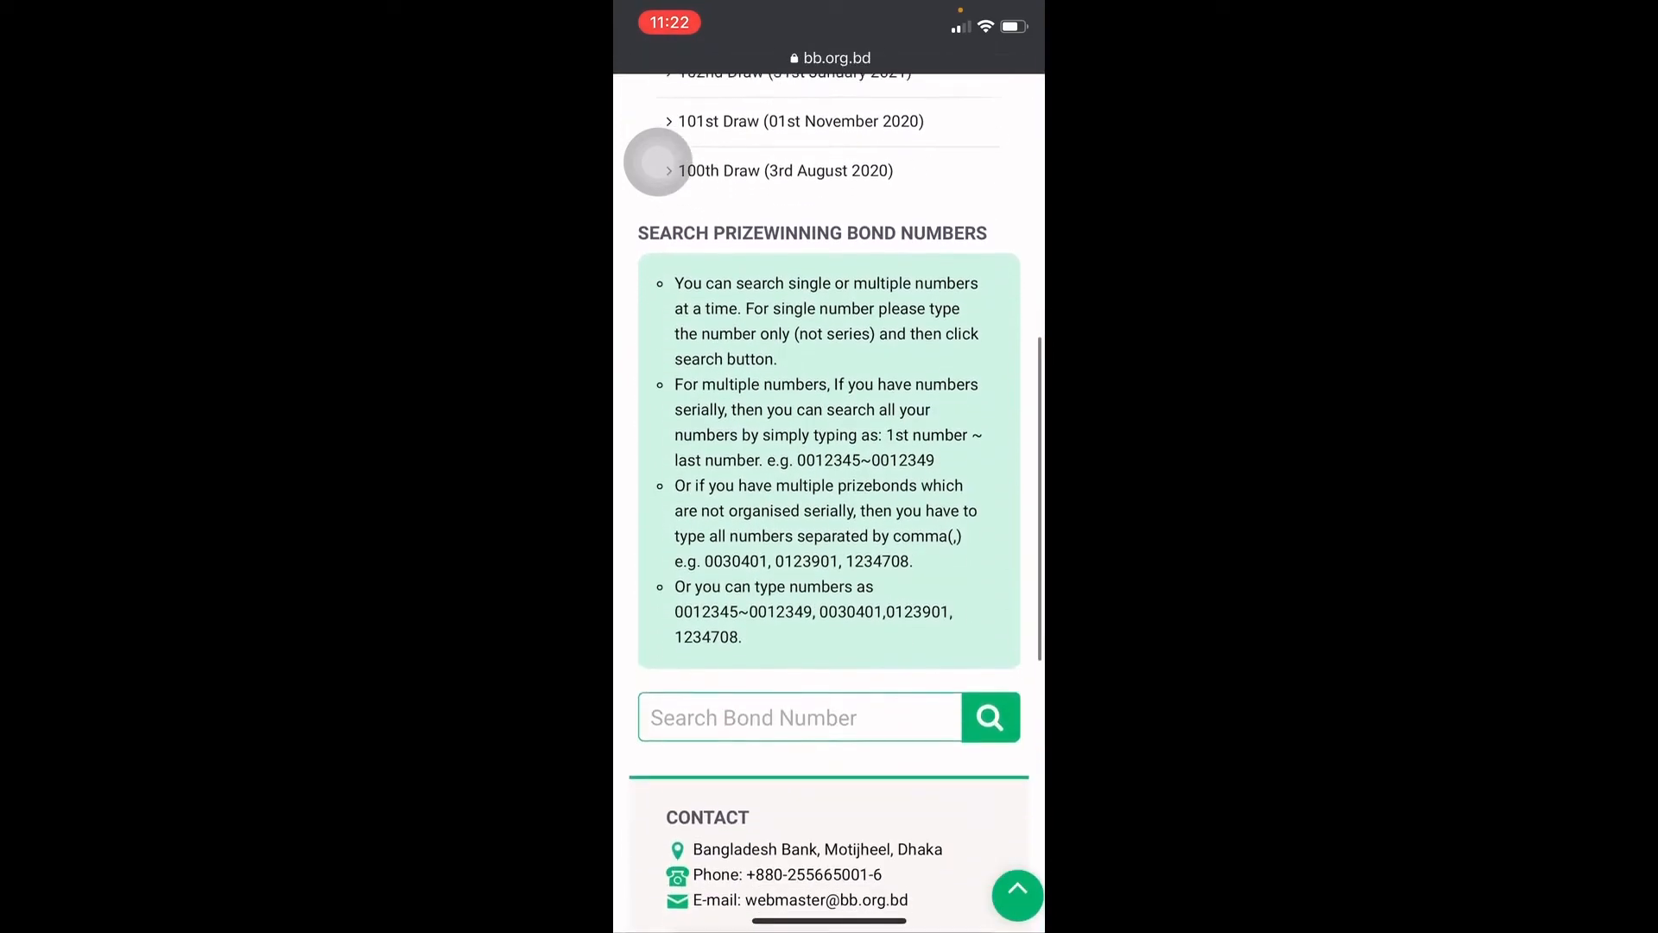
scroll("down", 3)
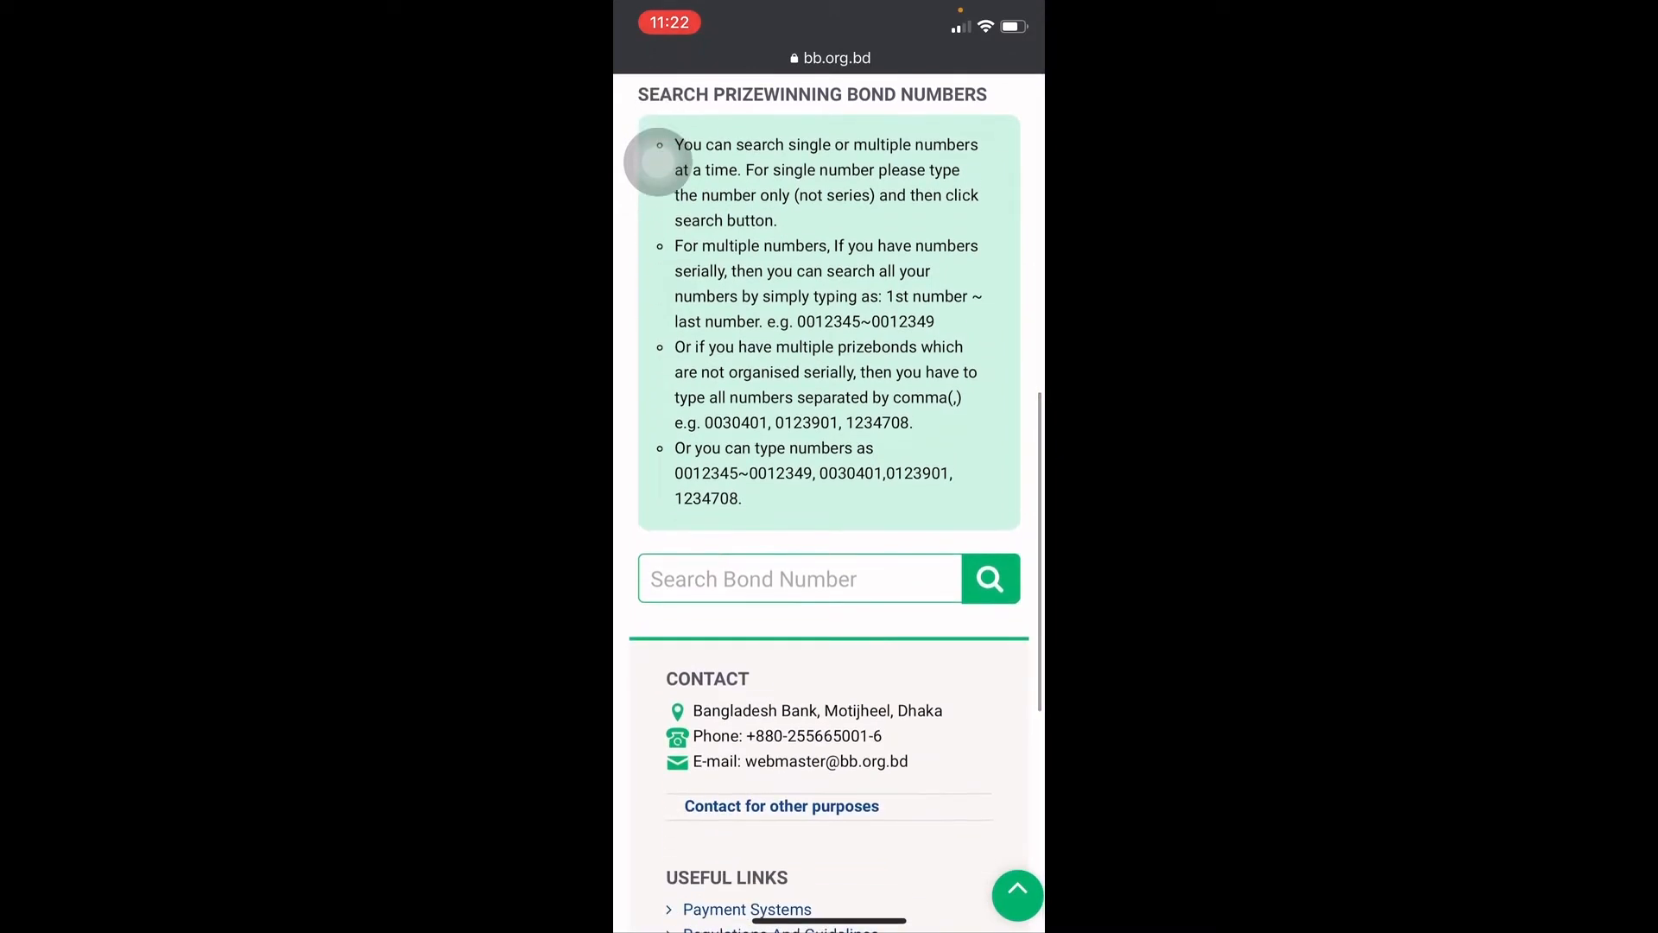
scroll("down", 3)
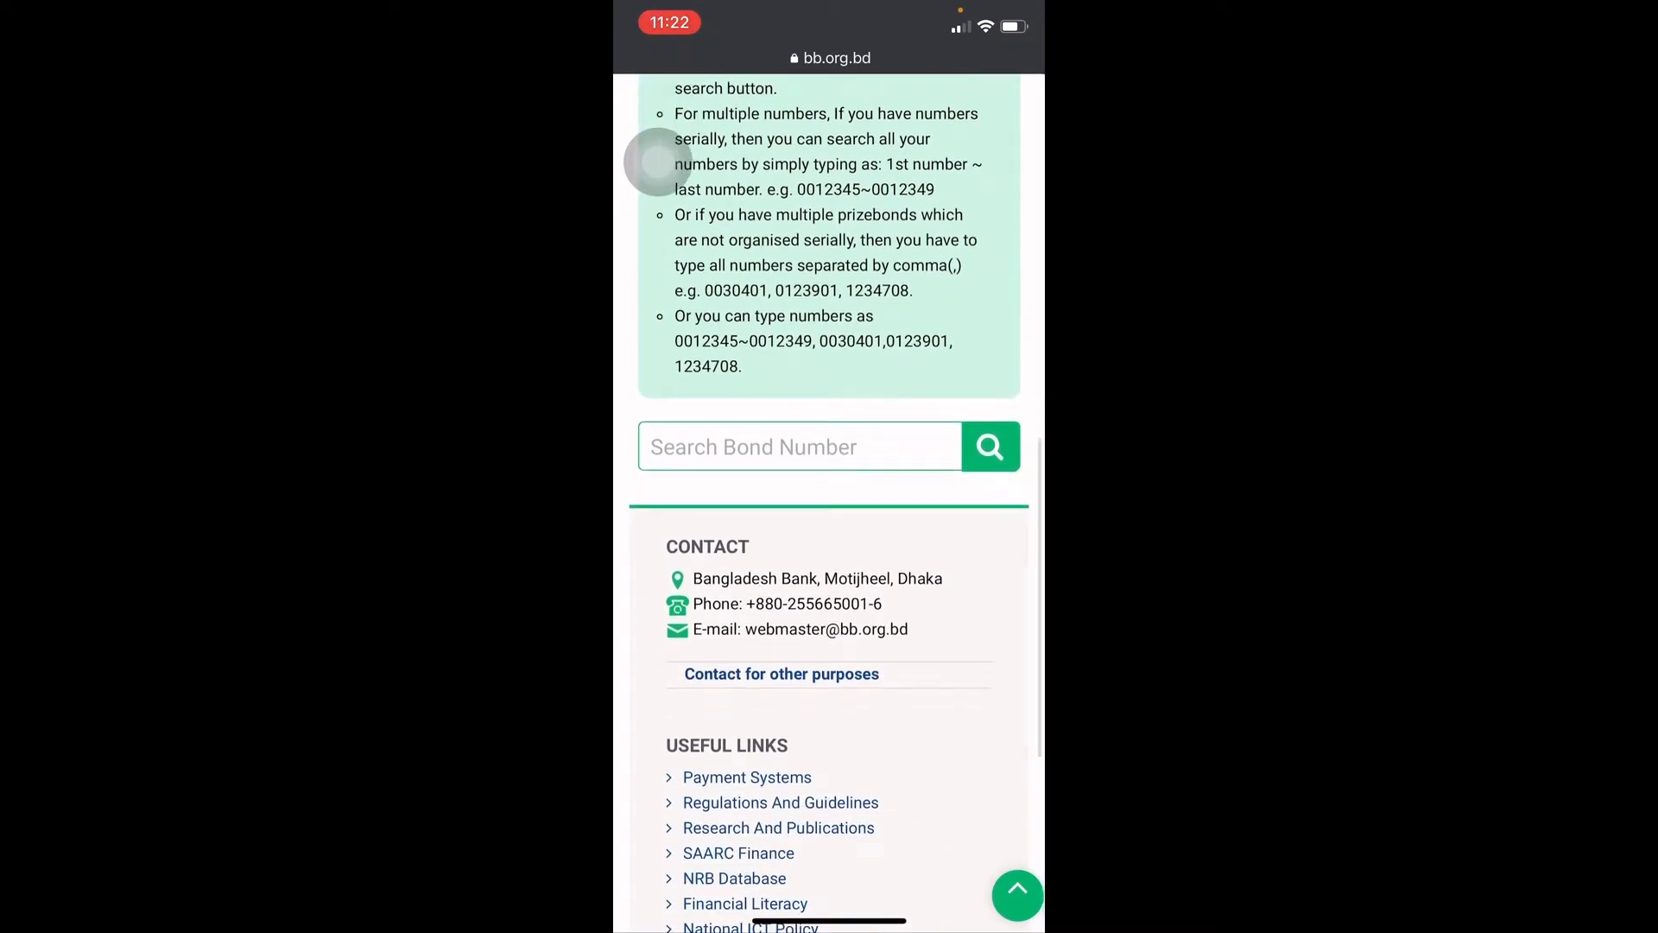
scroll("down", 3)
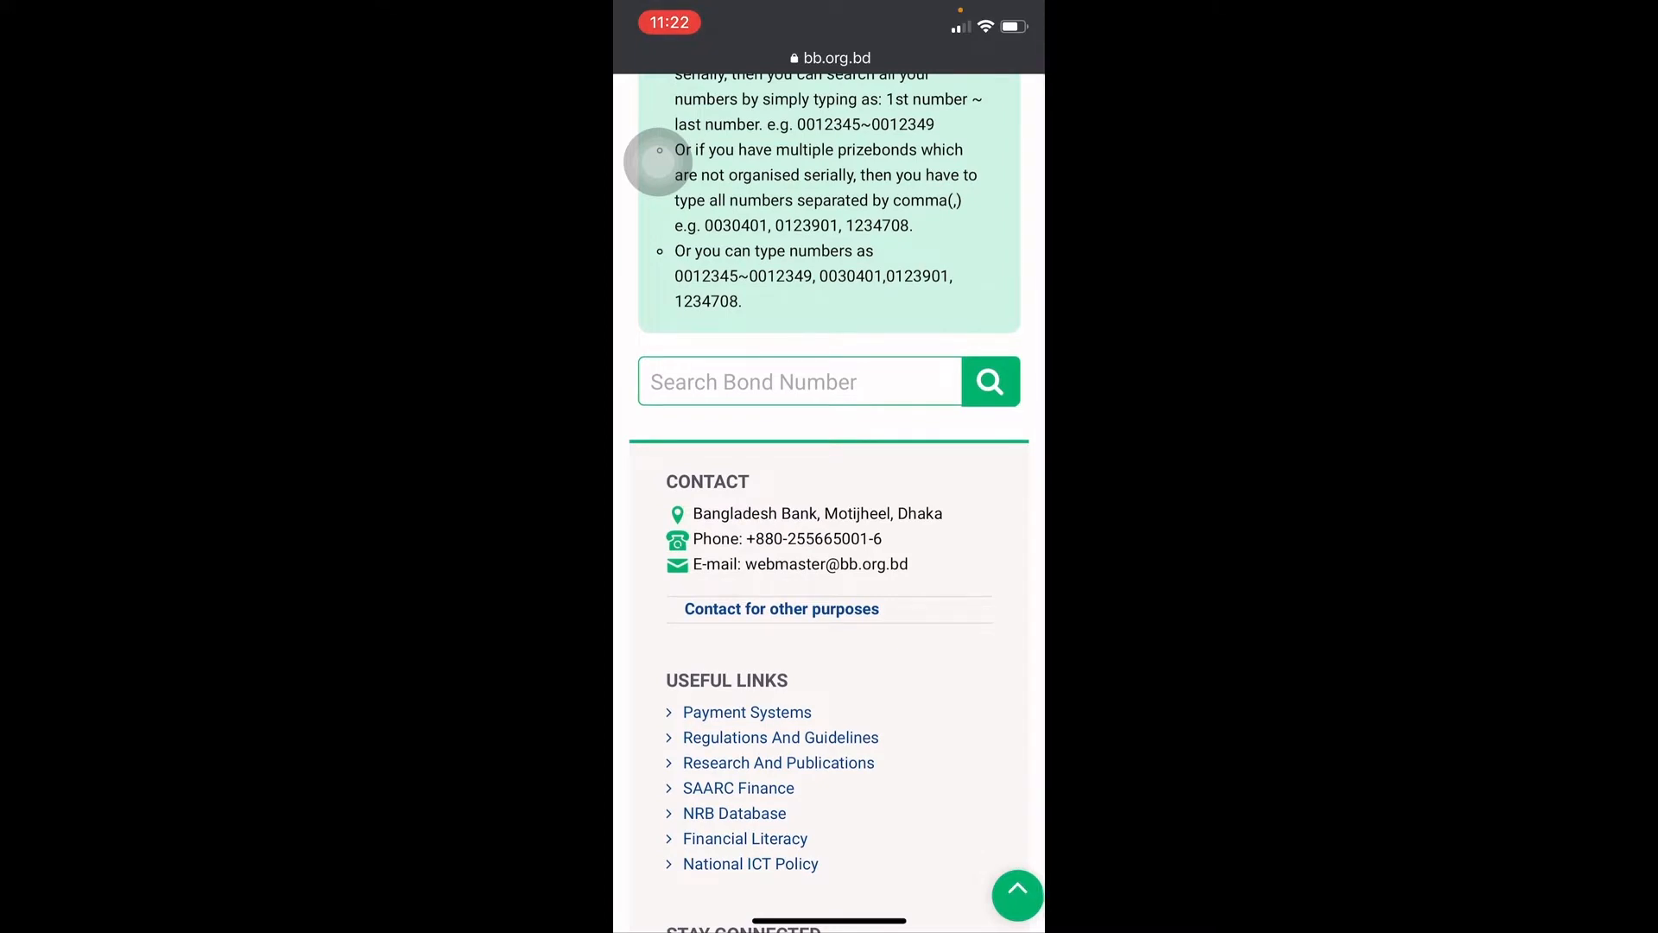
Step: Search bond number 0155852 and scroll to see that no match was found
left_click(798, 382)
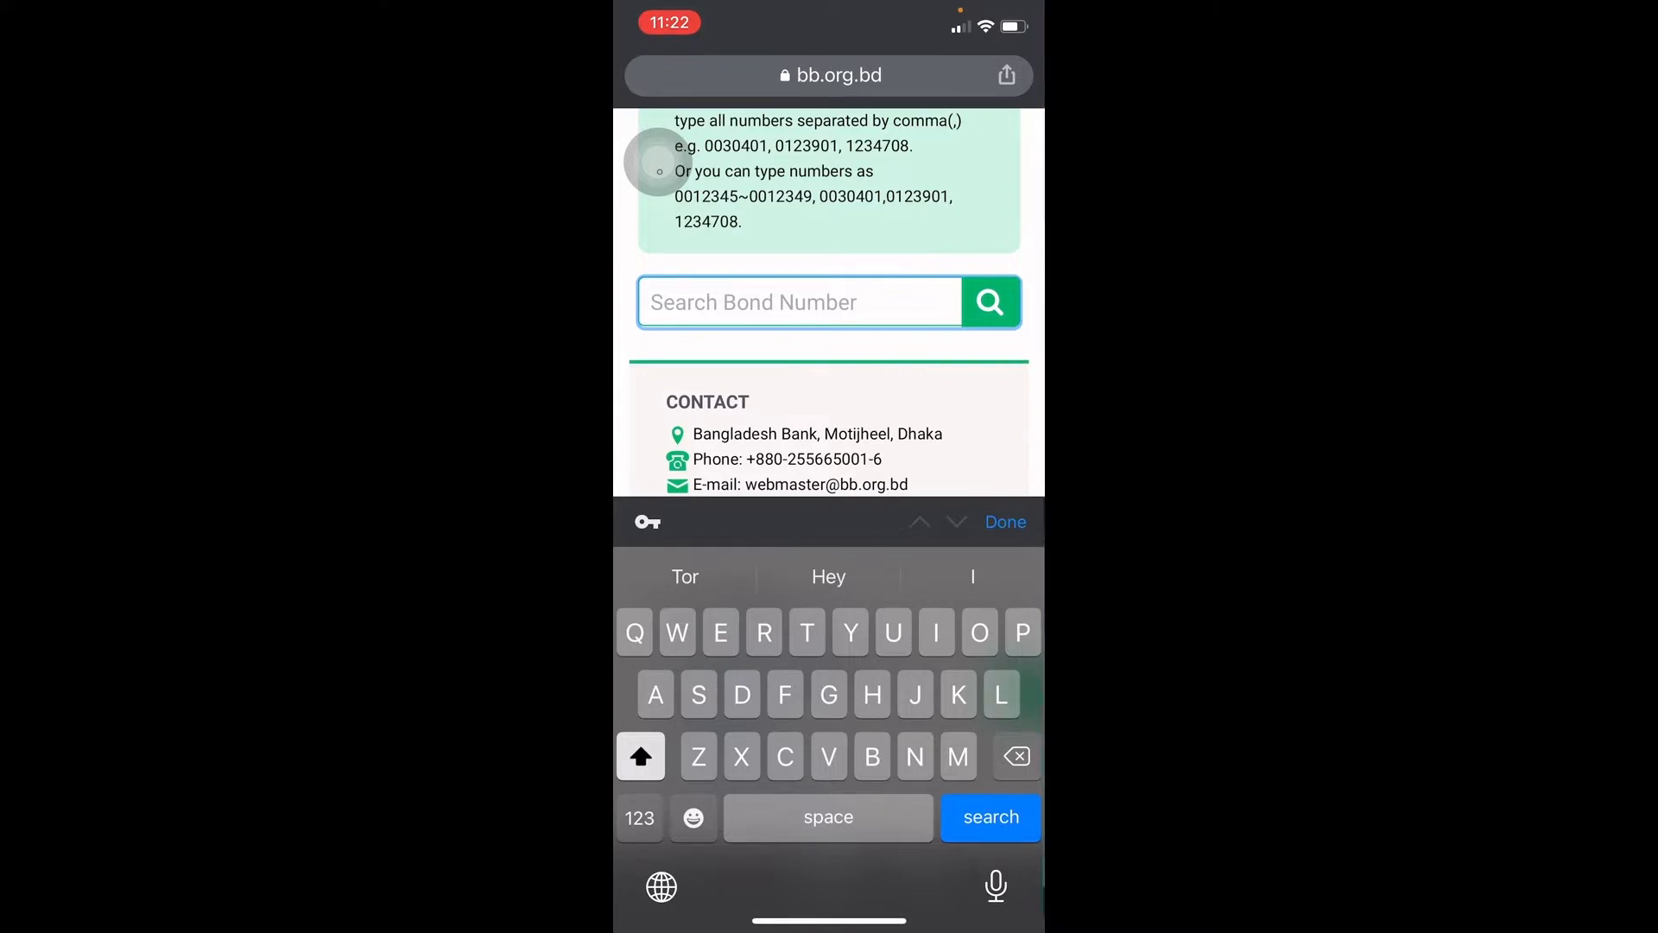
type("0155")
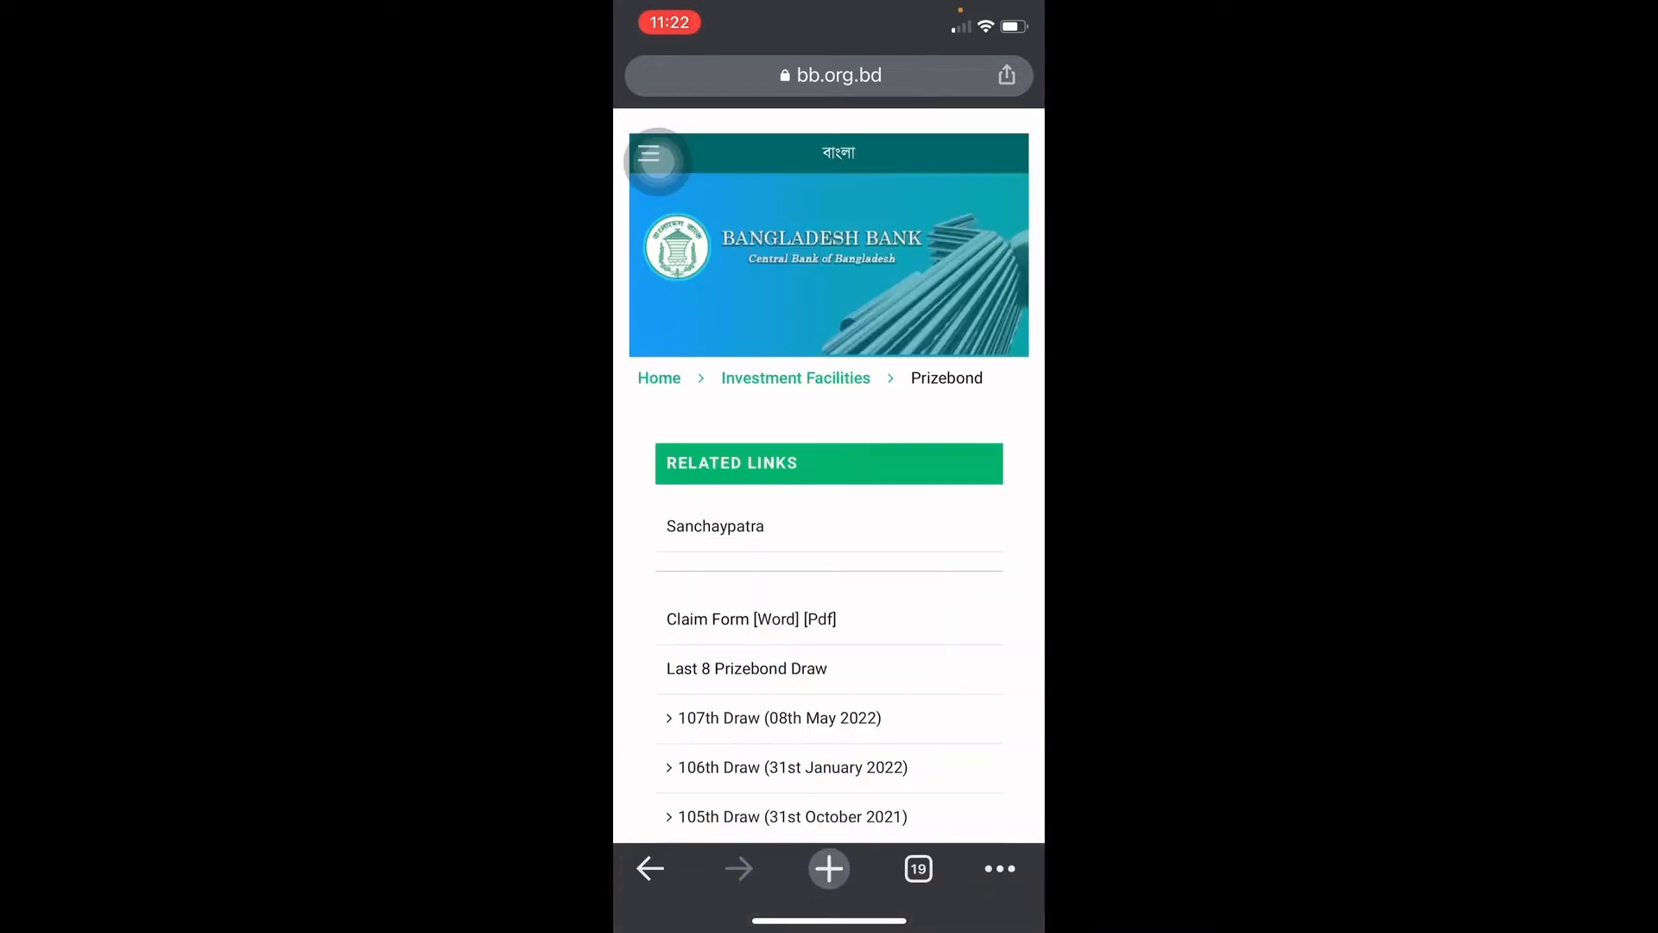
scroll("down", 3)
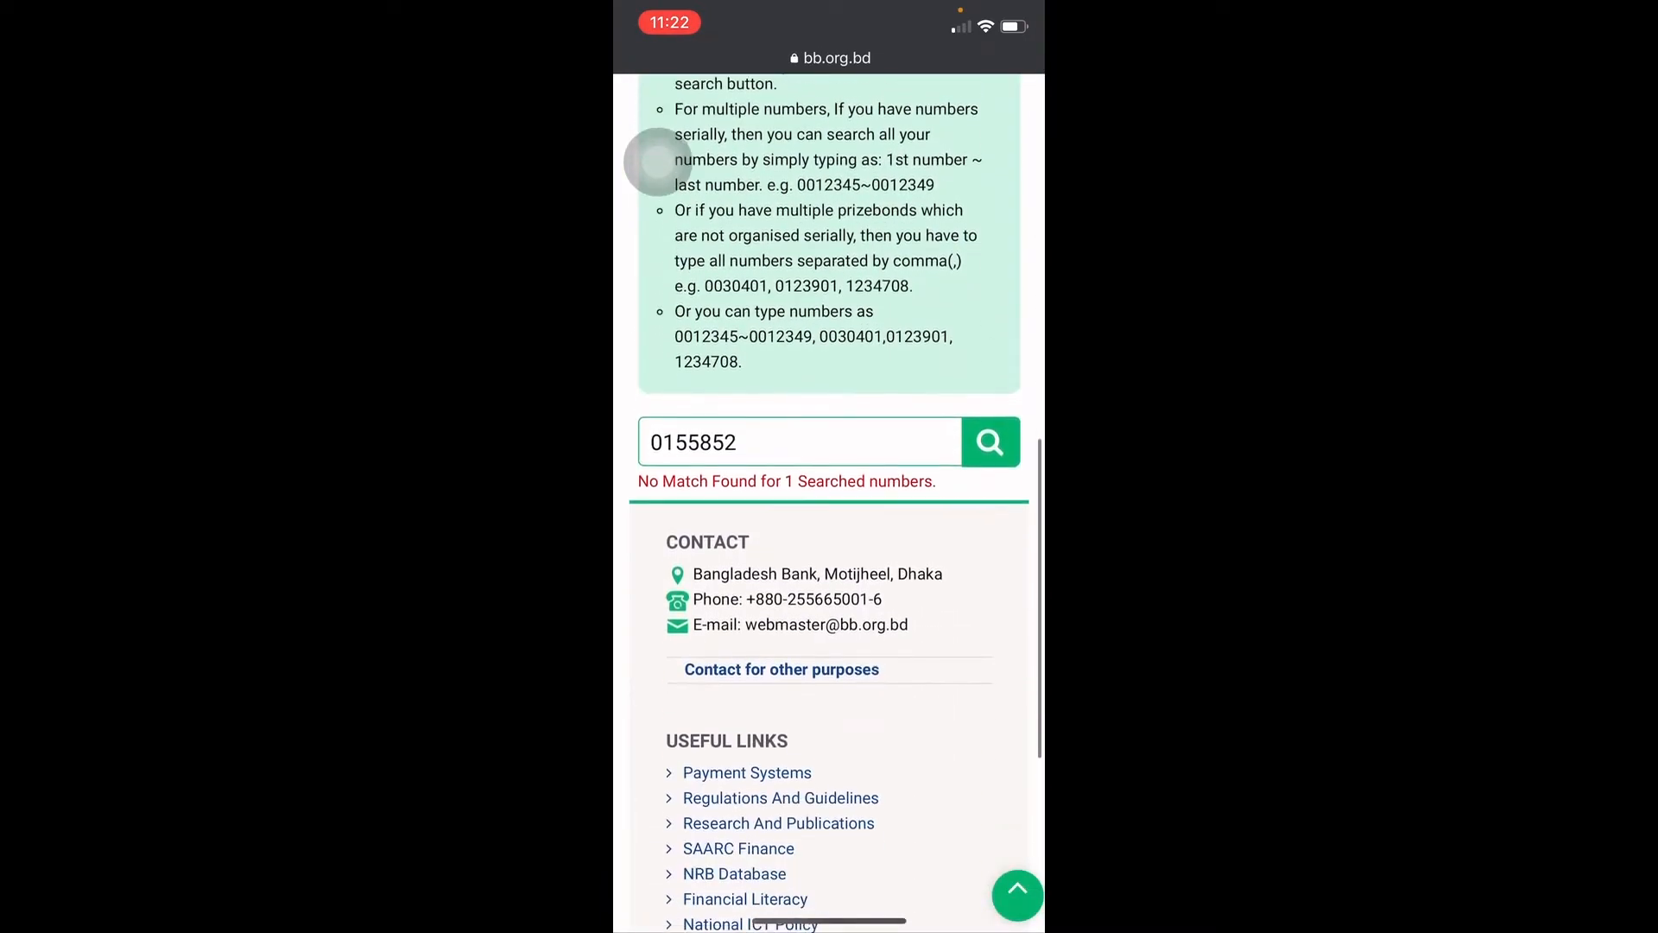
scroll("down", 3)
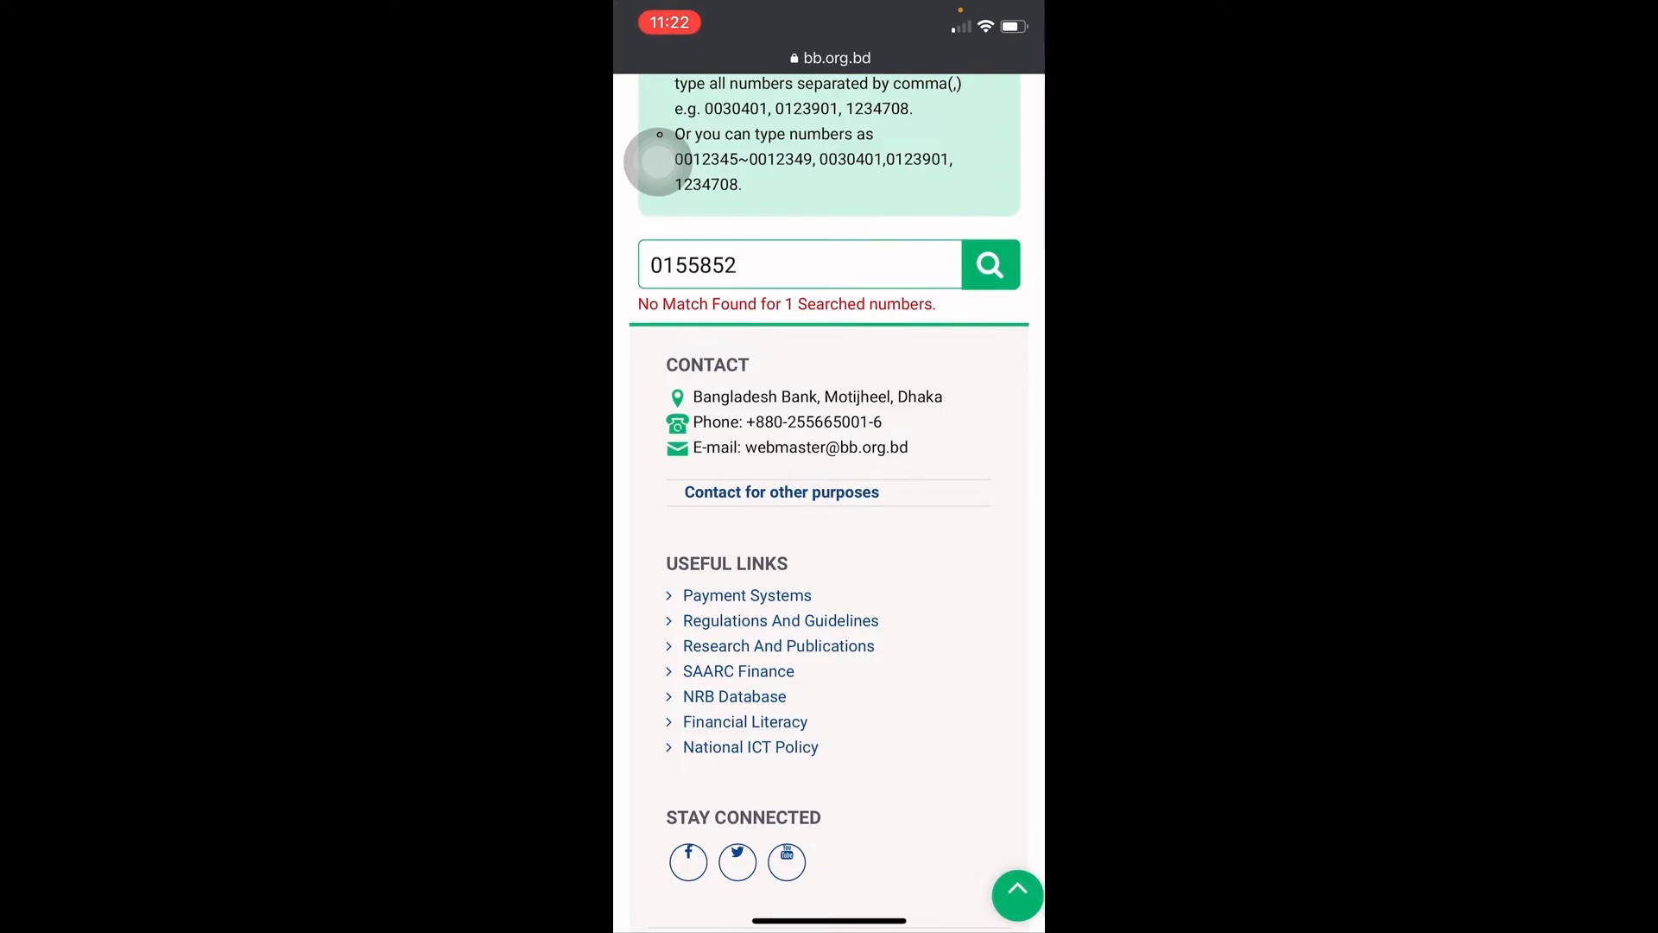
Step: Search bond number 0155865 (no match), then start entering the next bond number
left_click(798, 264)
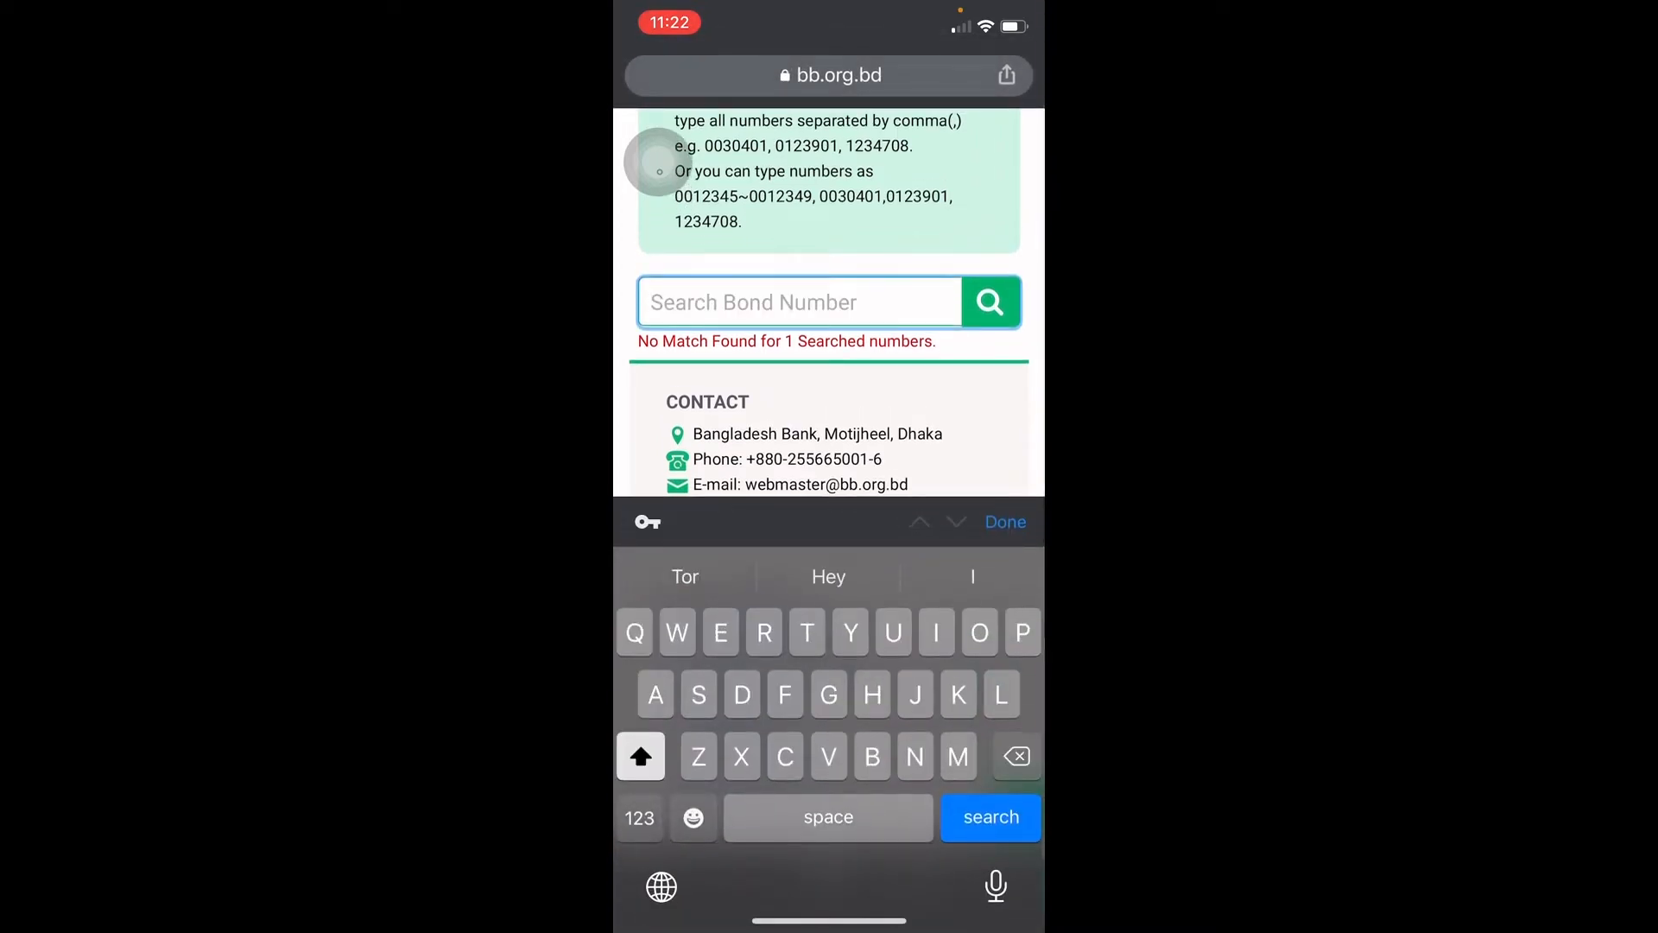
type("155865")
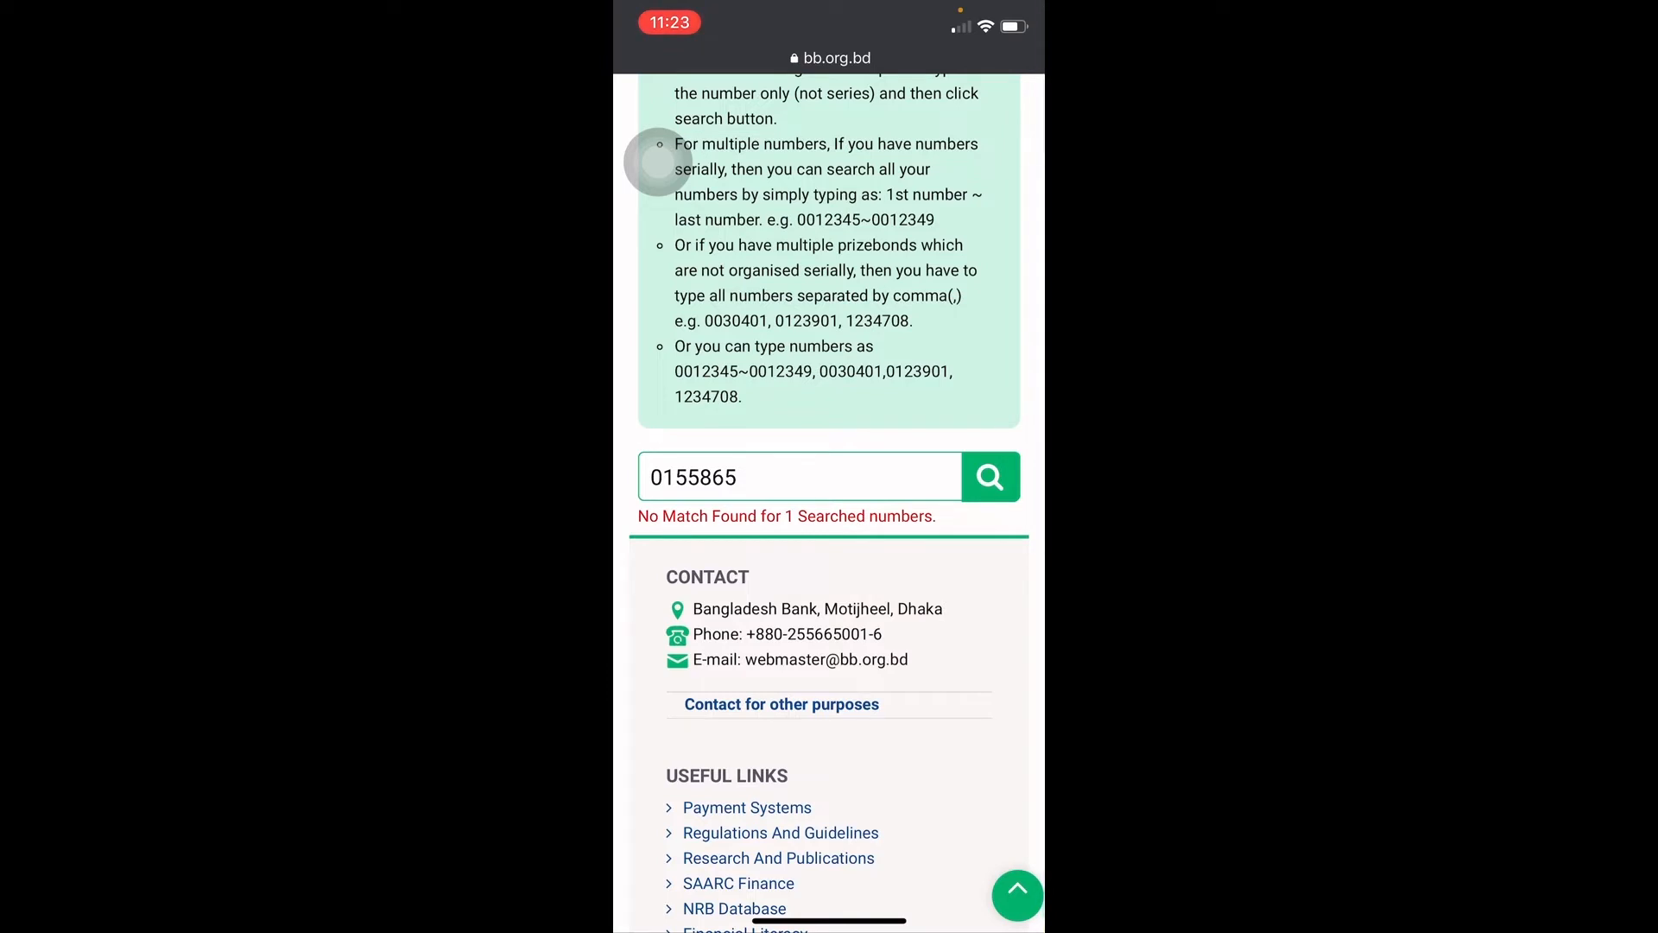
left_click(800, 476)
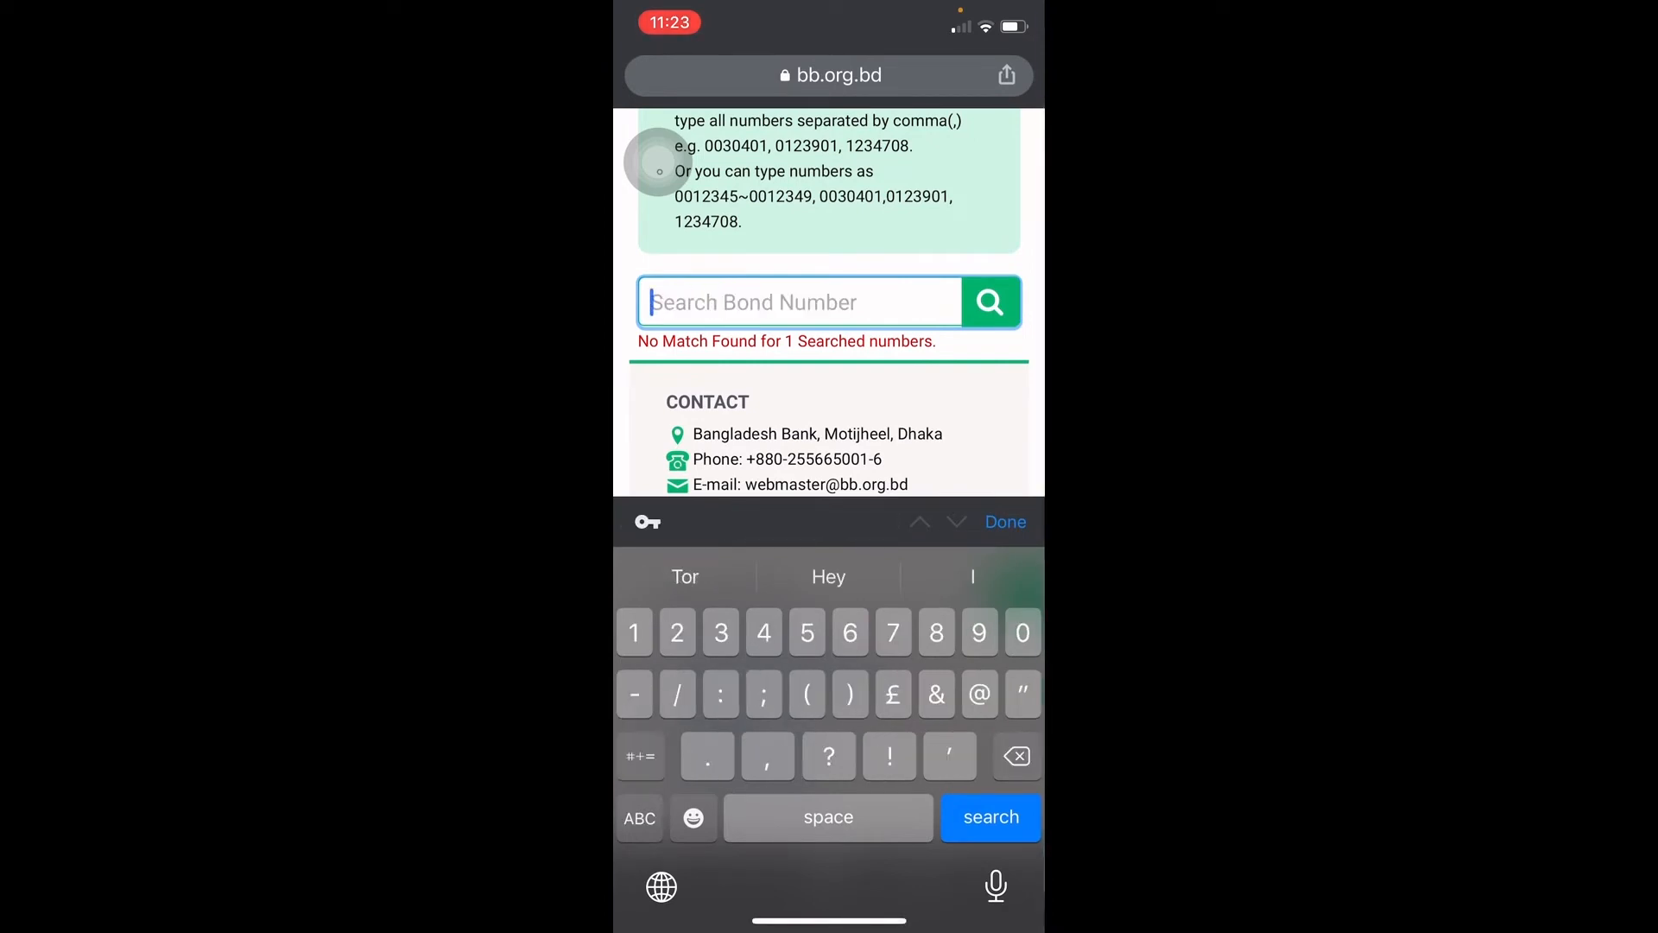
type("15")
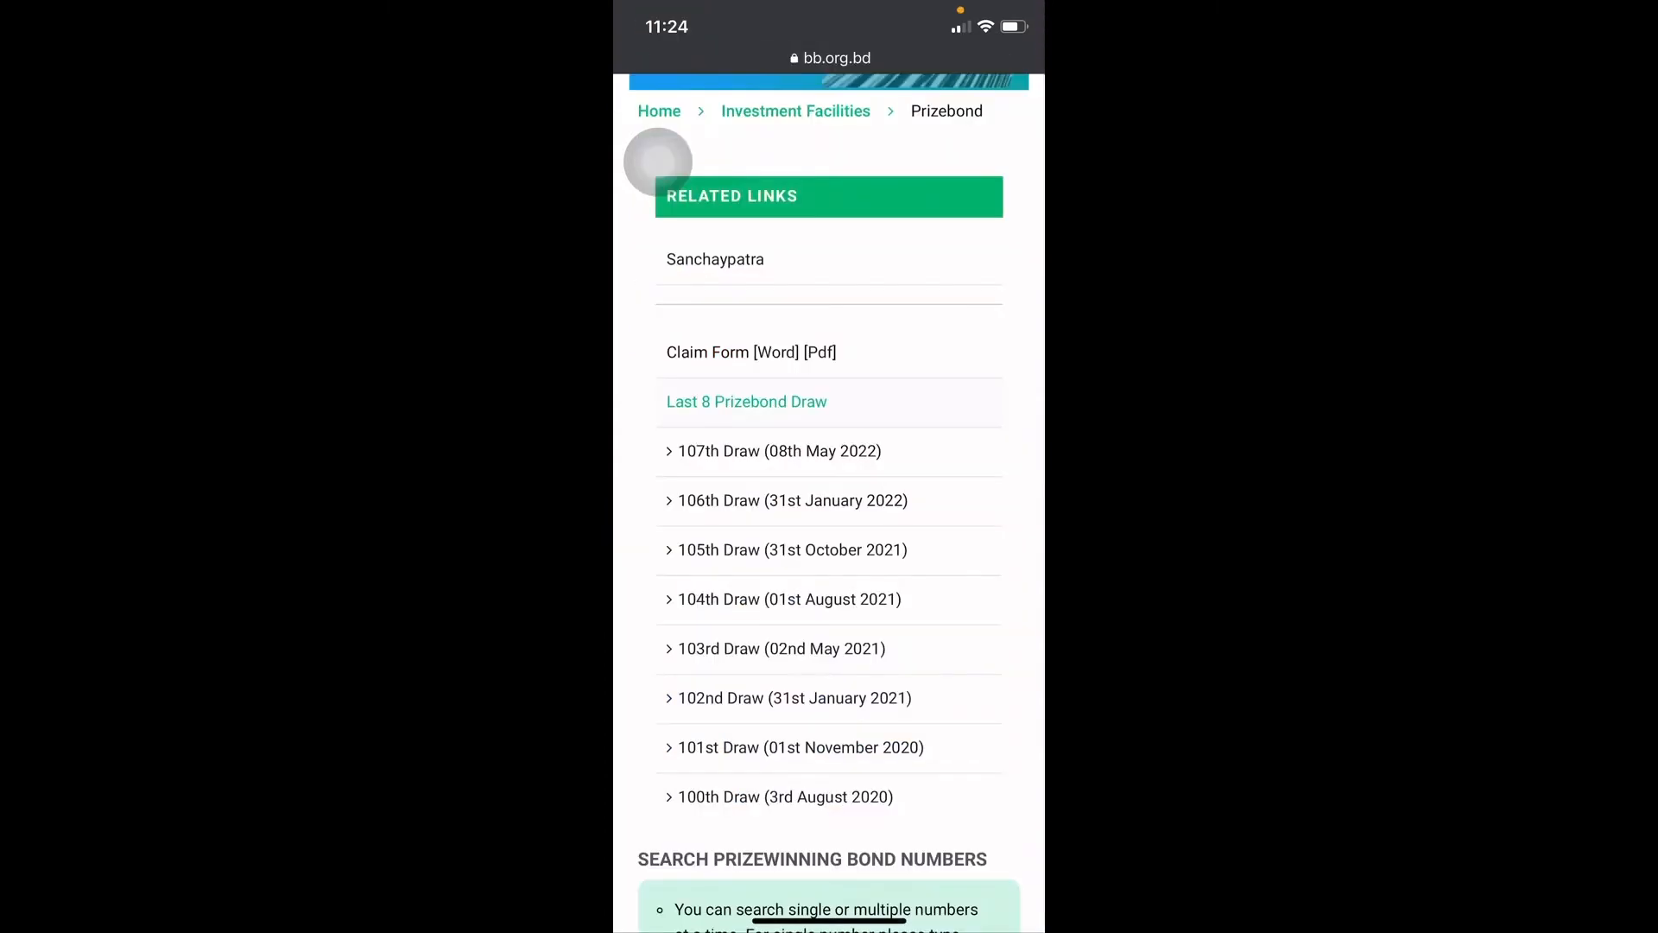
Step: Search bond 0151318 and scroll to its match: 5th prize, 10000, draw 107
scroll("down", 3)
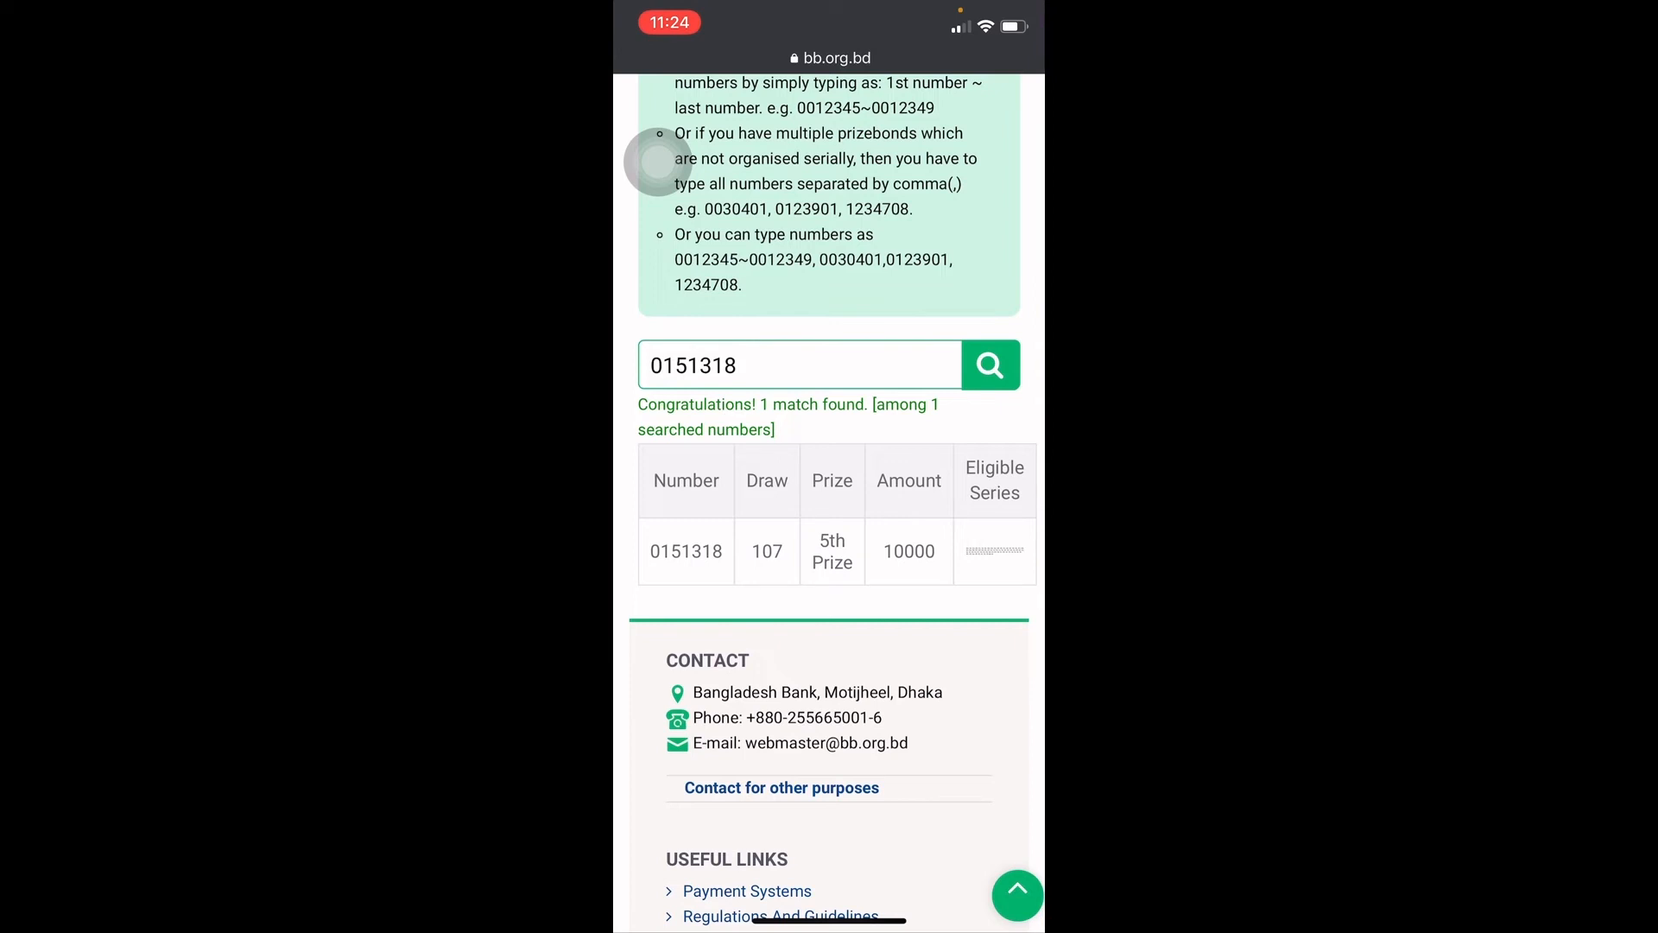
scroll("down", 3)
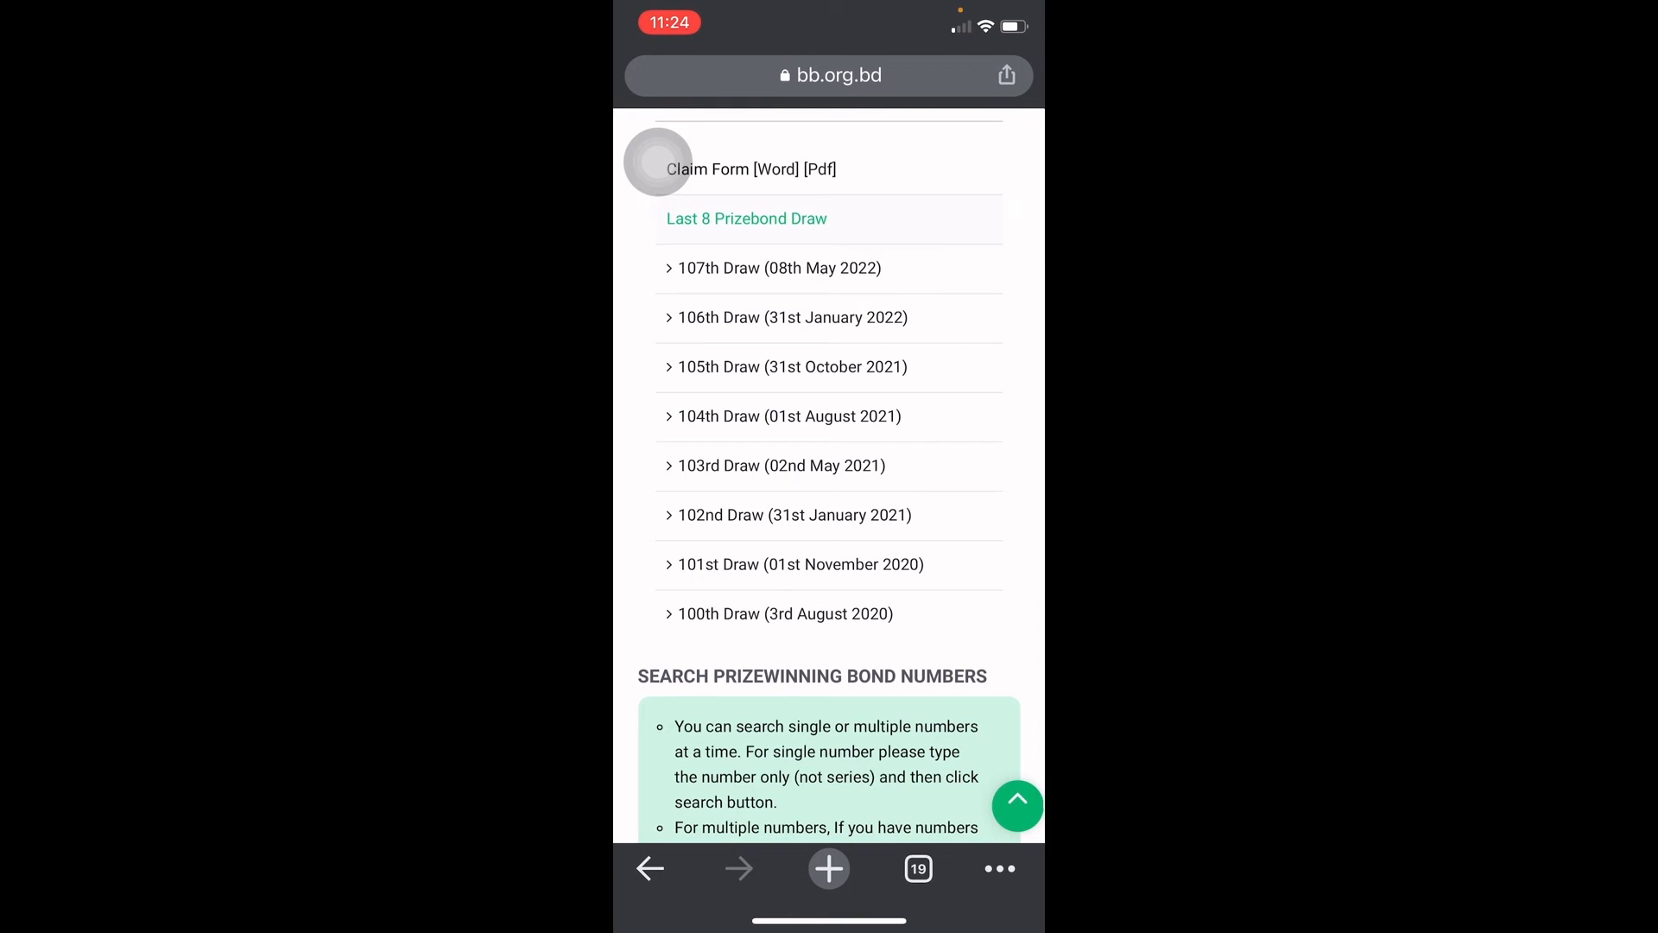
scroll("down", 3)
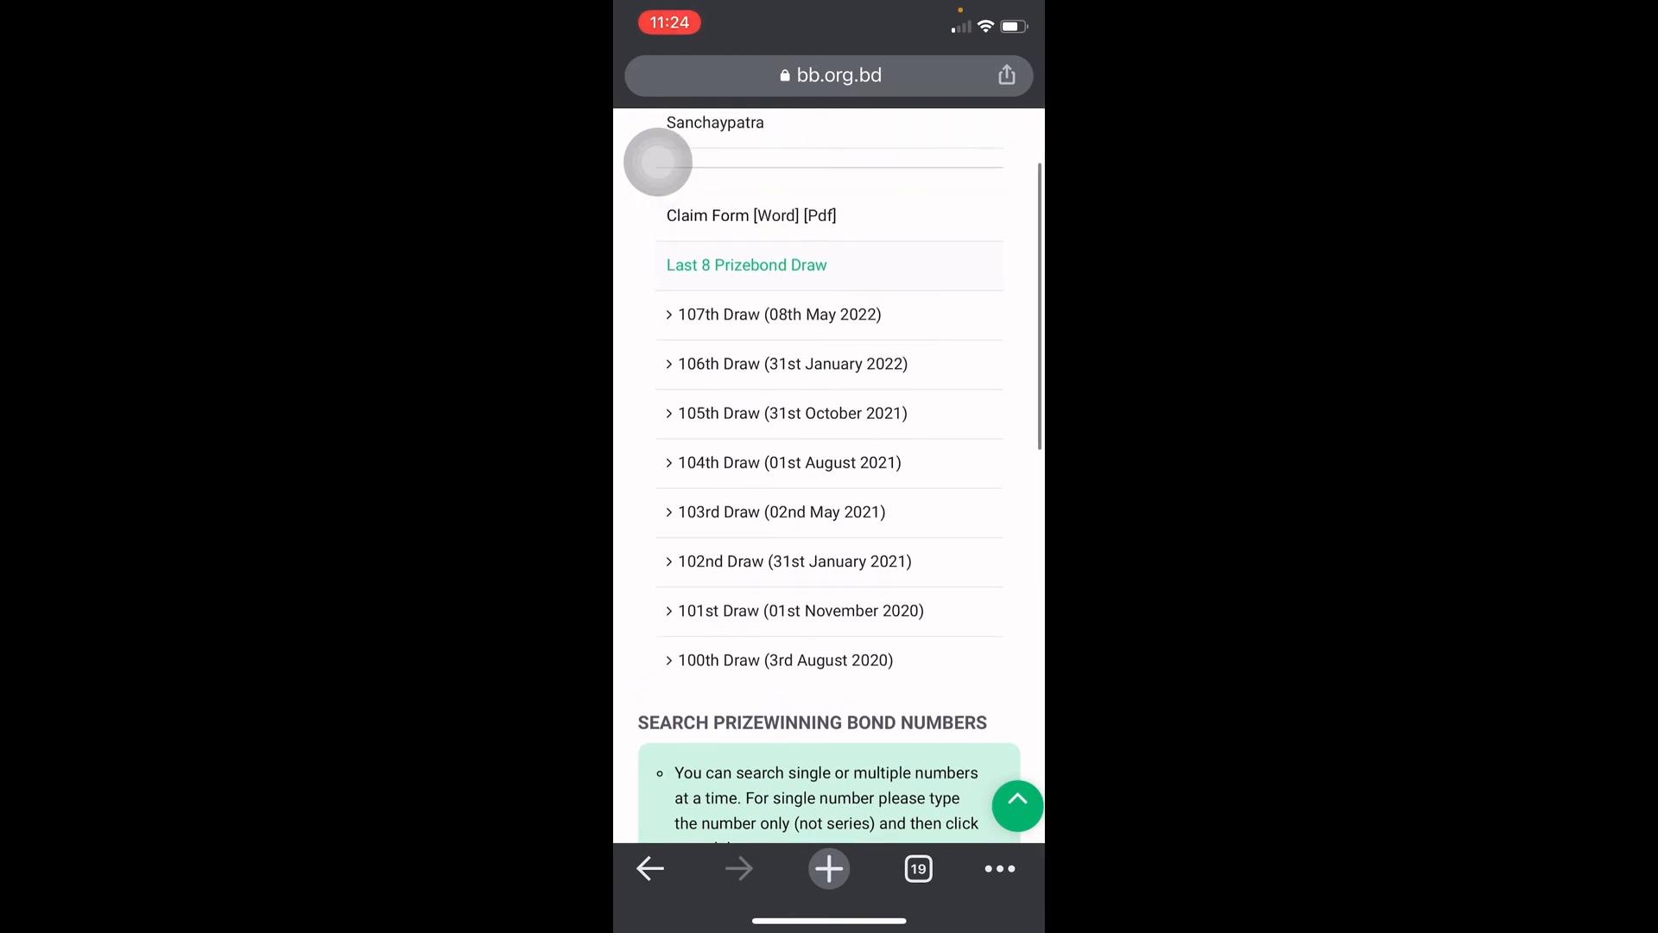